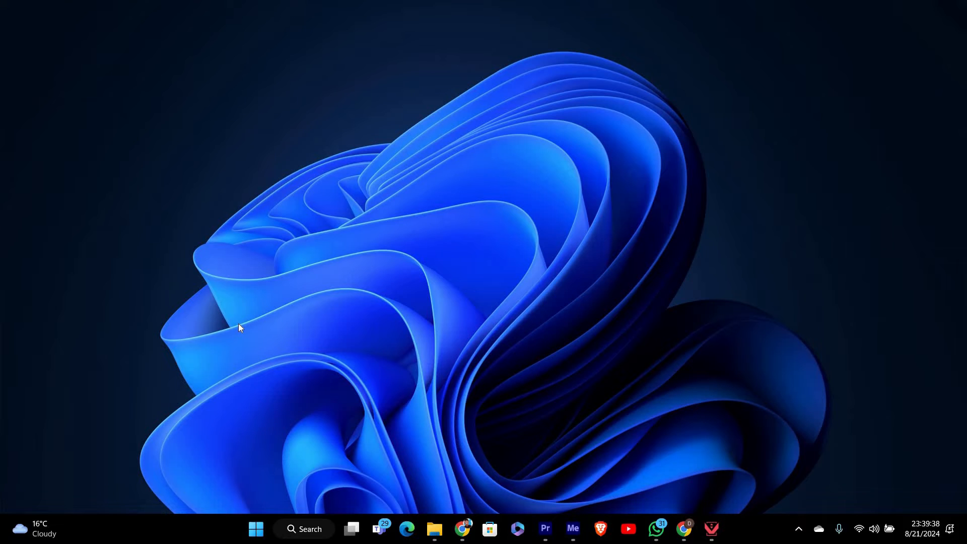
mouse_move(661, 411)
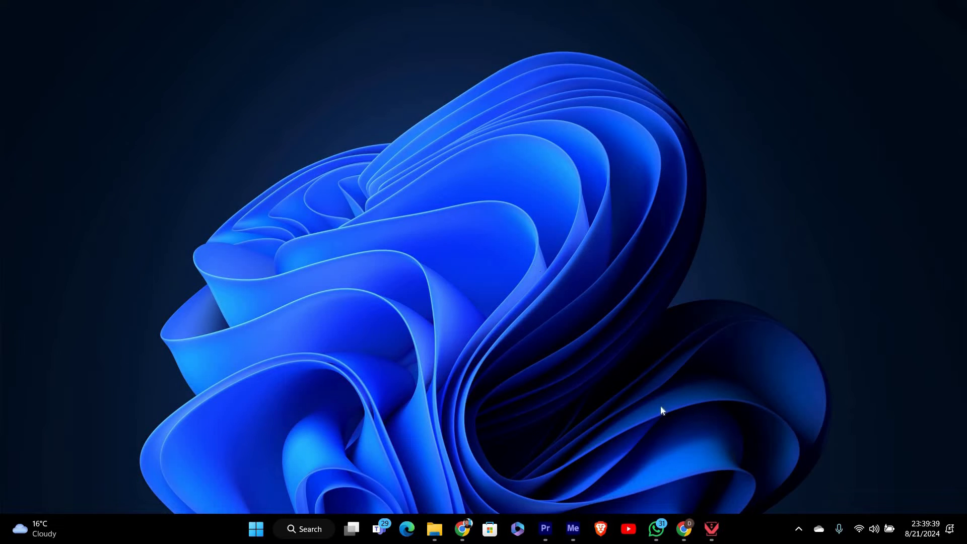
mouse_move(683, 386)
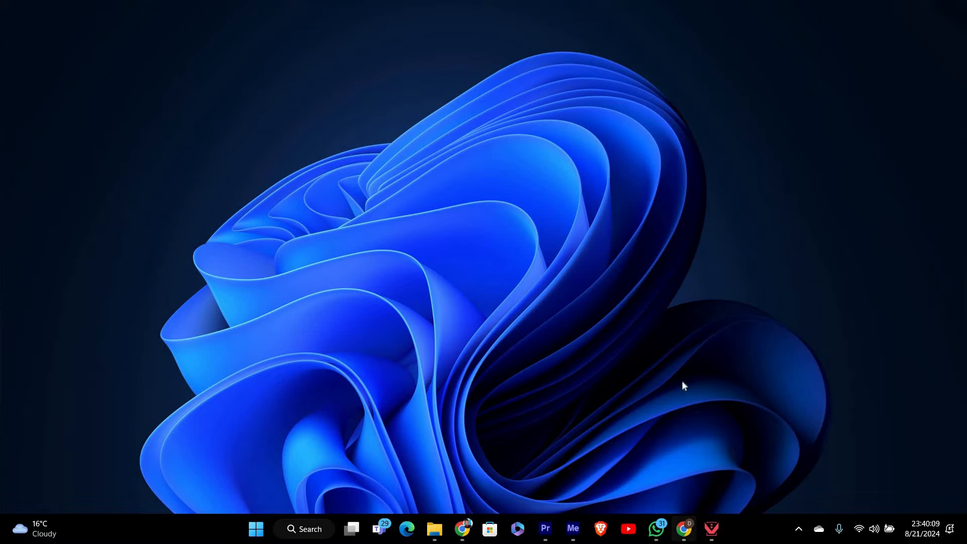
Step: Search the Chrome Web Store for 'rotate that video player' to reach the extension's page
left_click(684, 533)
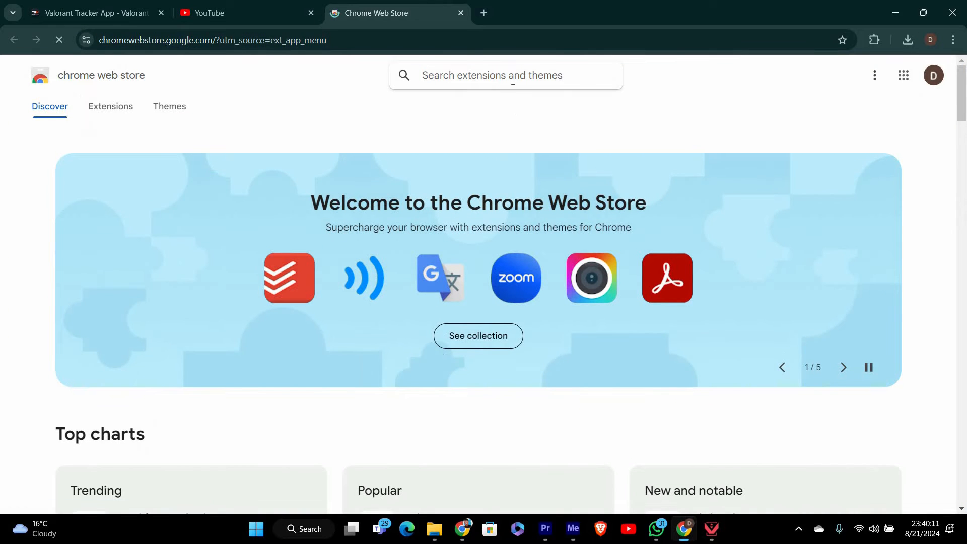
type("rotate that video player")
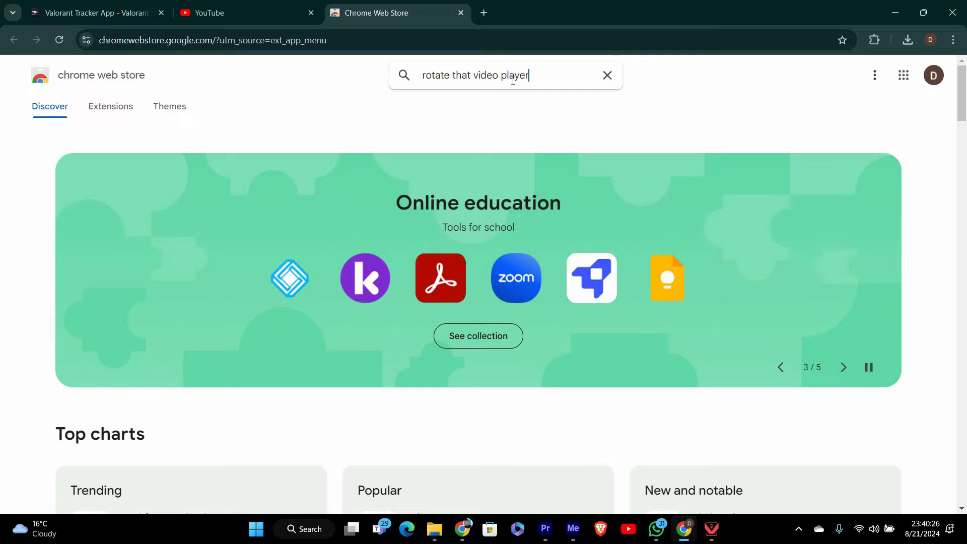
key("Return")
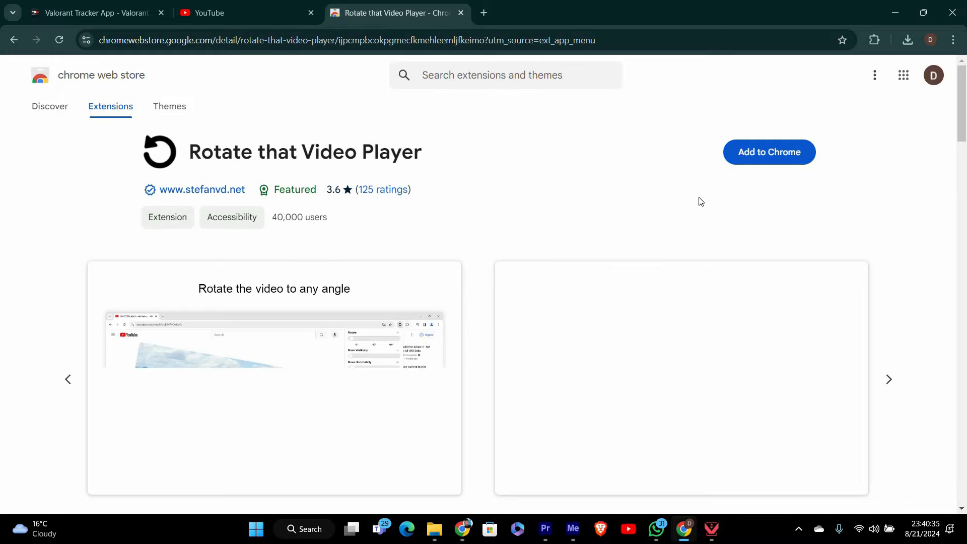
Step: Add Rotate that Video Player to Chrome, then open a video from the YouTube home page
left_click(768, 151)
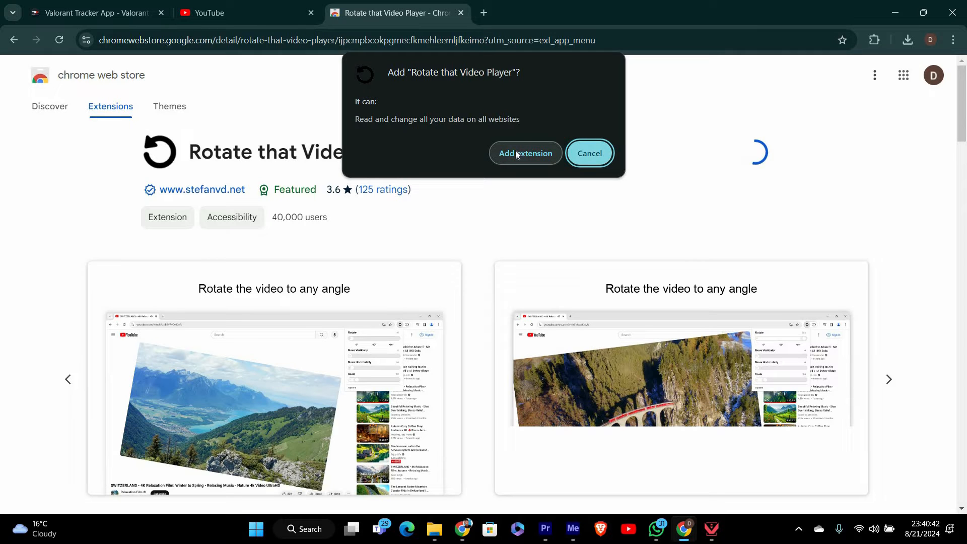
left_click(525, 153)
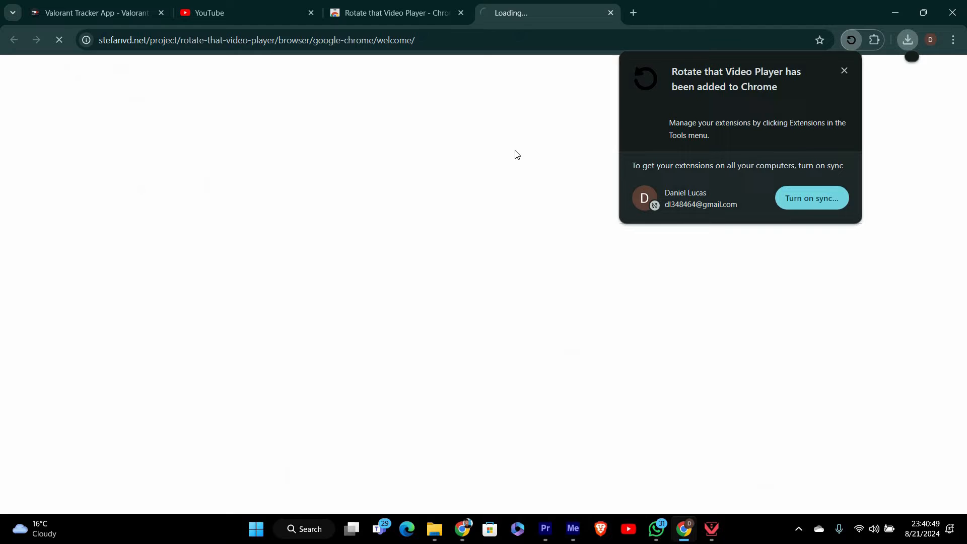
left_click(216, 12)
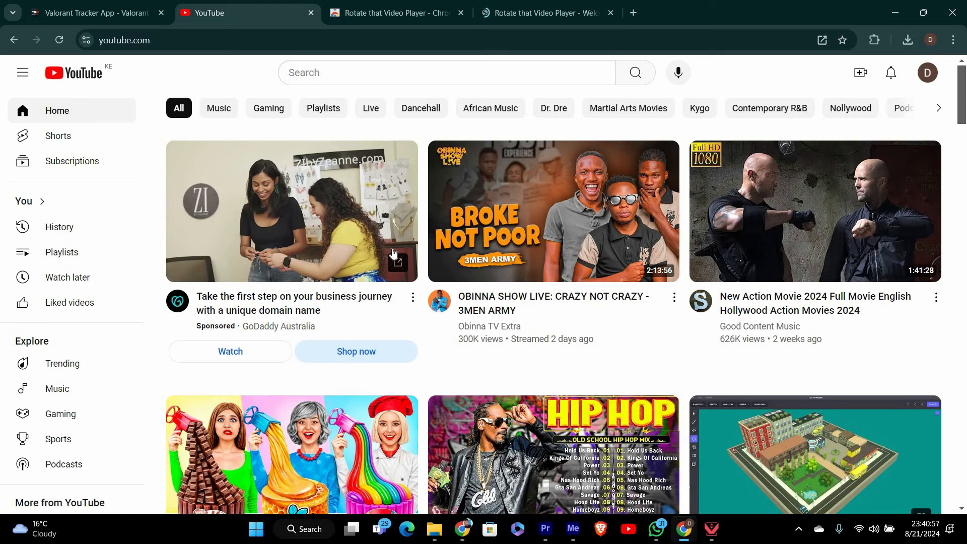
scroll("down", 3)
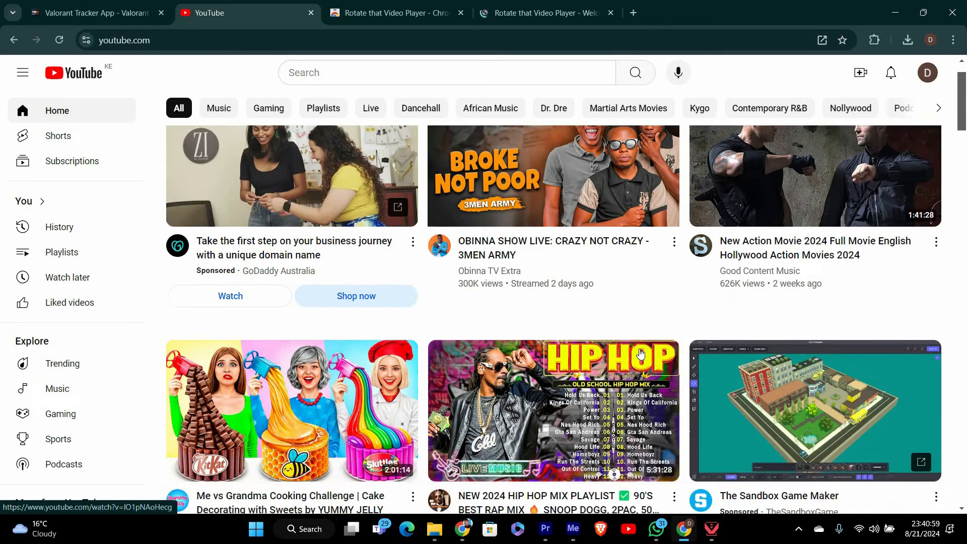
left_click(552, 410)
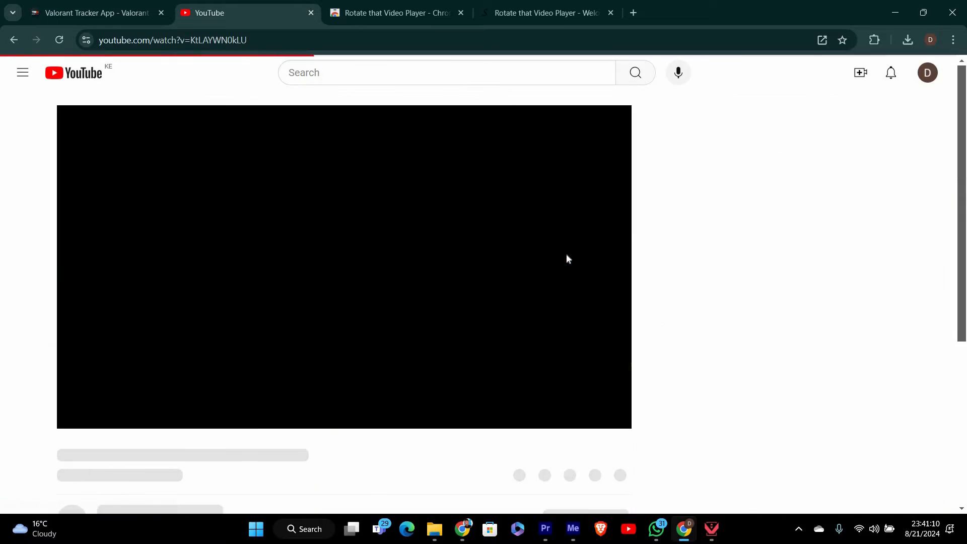
Step: Open the Rotate that Video Player panel from the Extensions menu, with rotation at 0
left_click(853, 40)
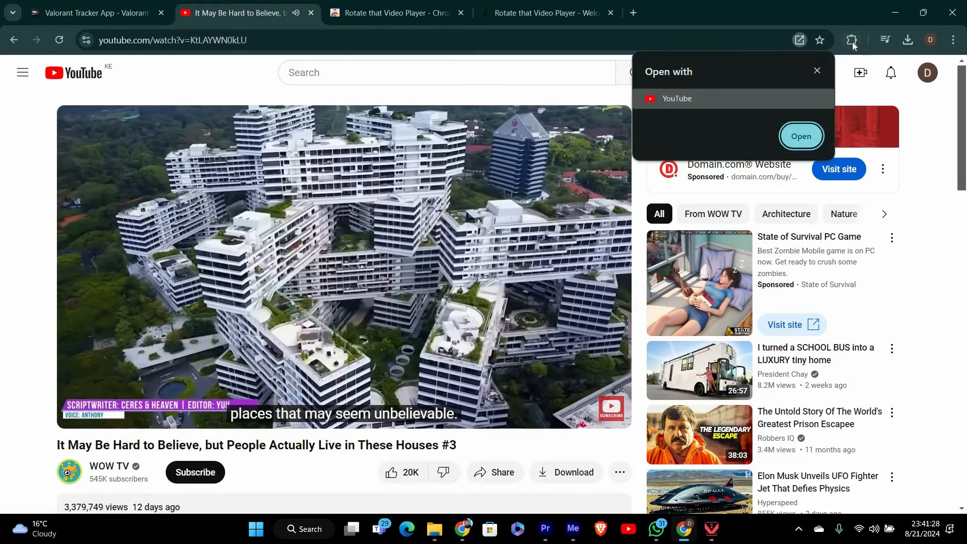
left_click(851, 39)
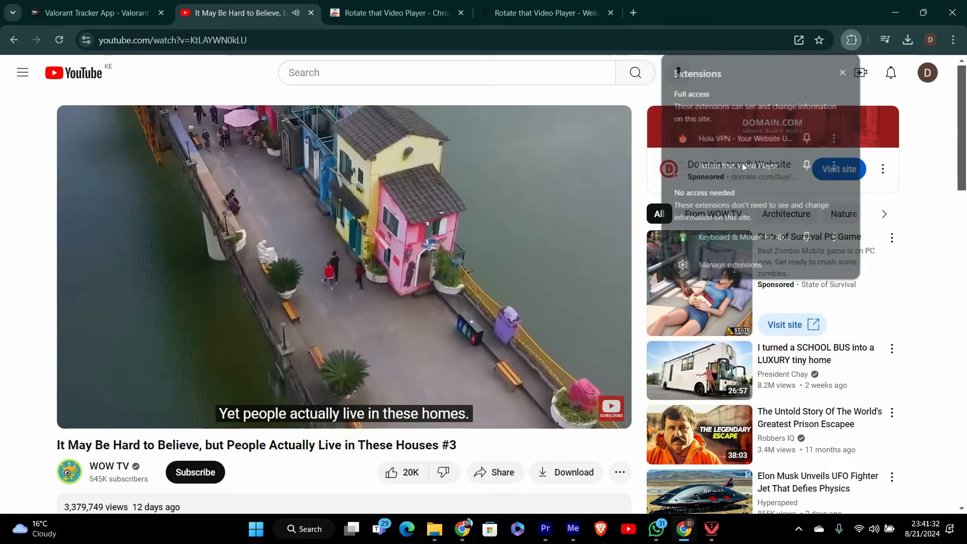
left_click(829, 39)
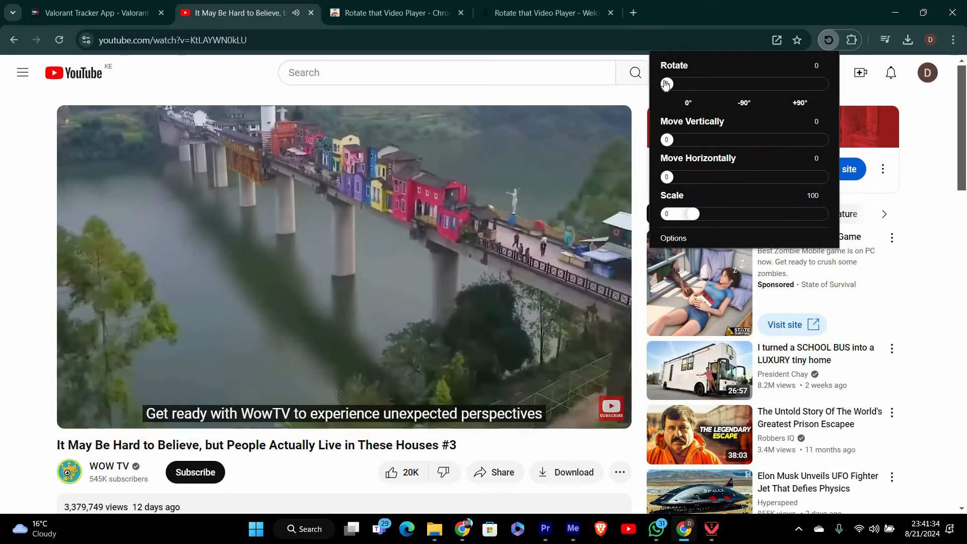